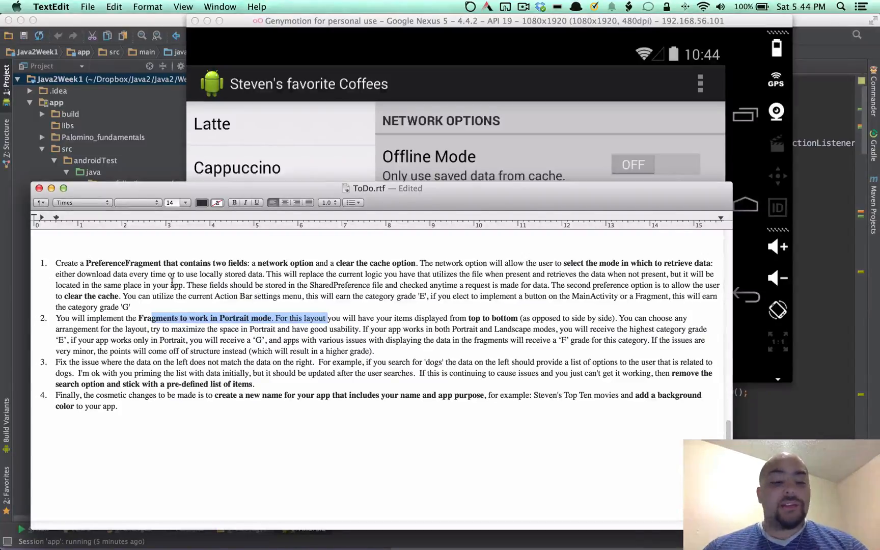
mouse_move(621, 115)
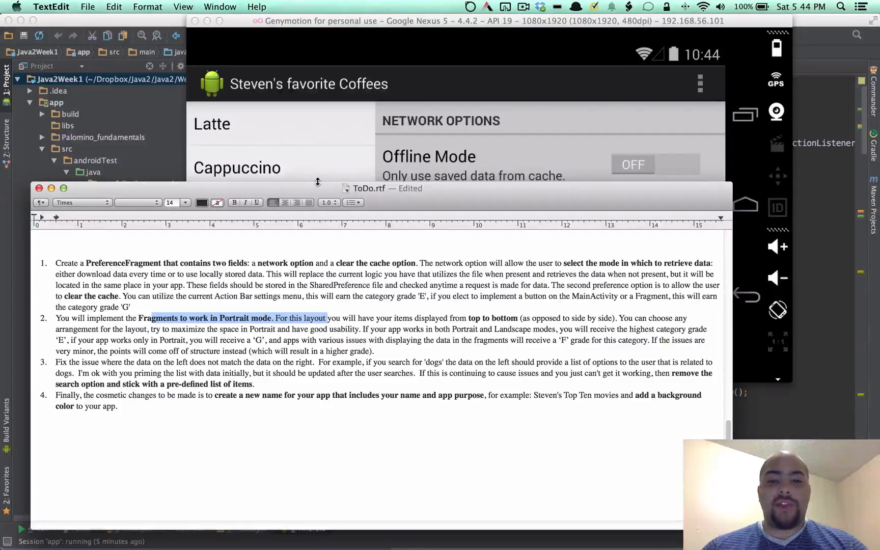
mouse_move(446, 241)
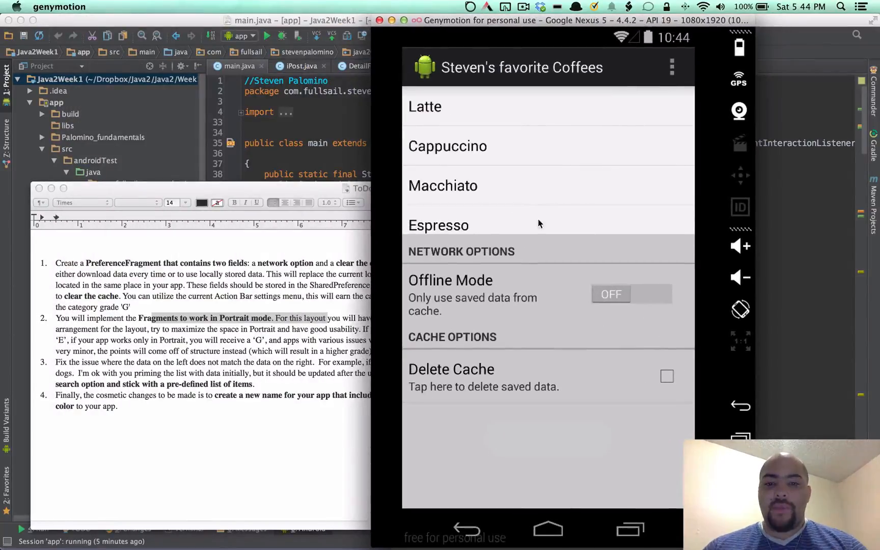
mouse_move(317, 275)
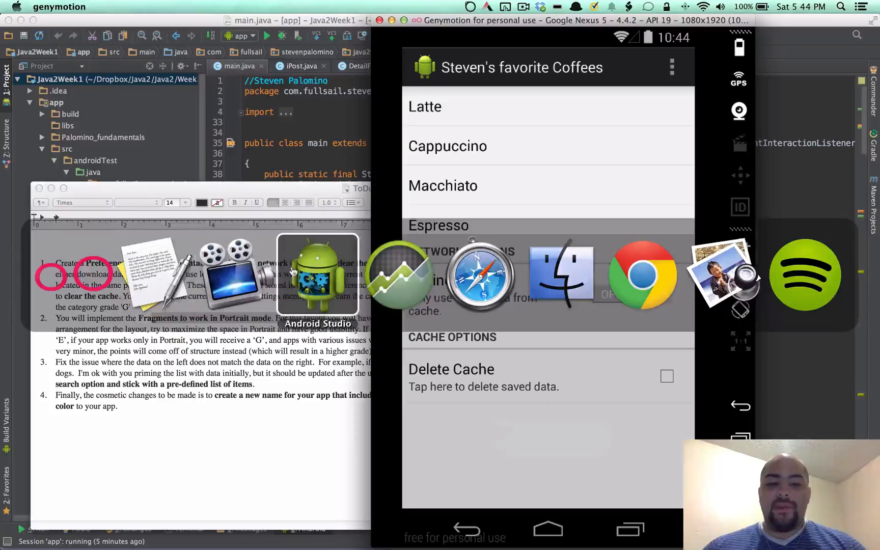
mouse_move(399, 275)
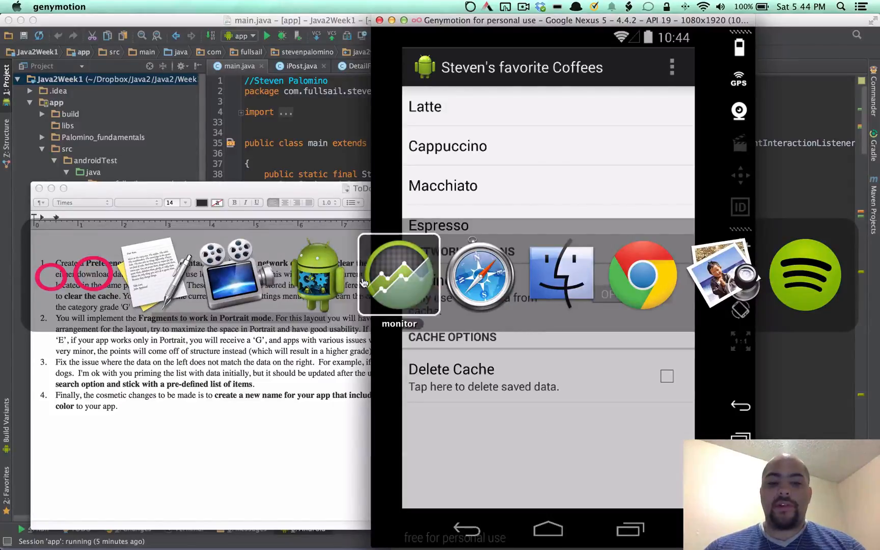
Load Espresso details online, then turn on Offline Mode and open a coffee item showing No Data.
left_click(399, 275)
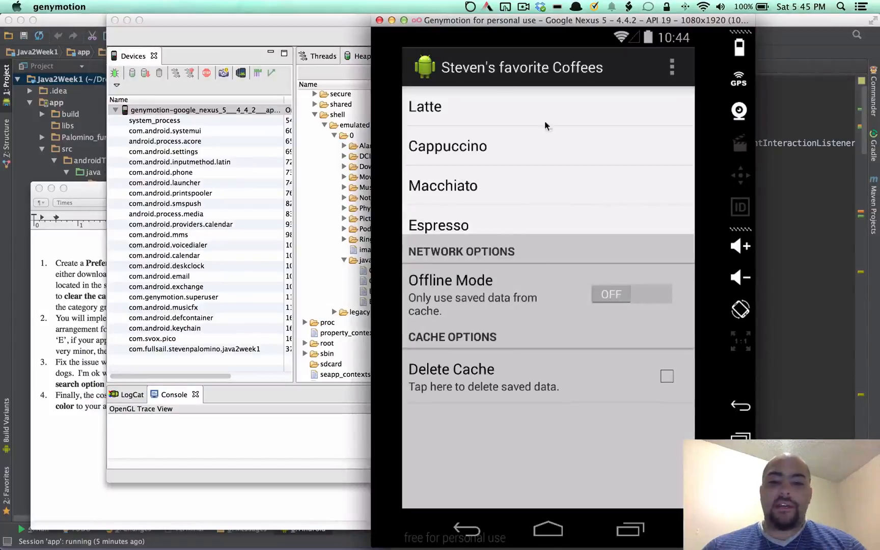
mouse_move(580, 226)
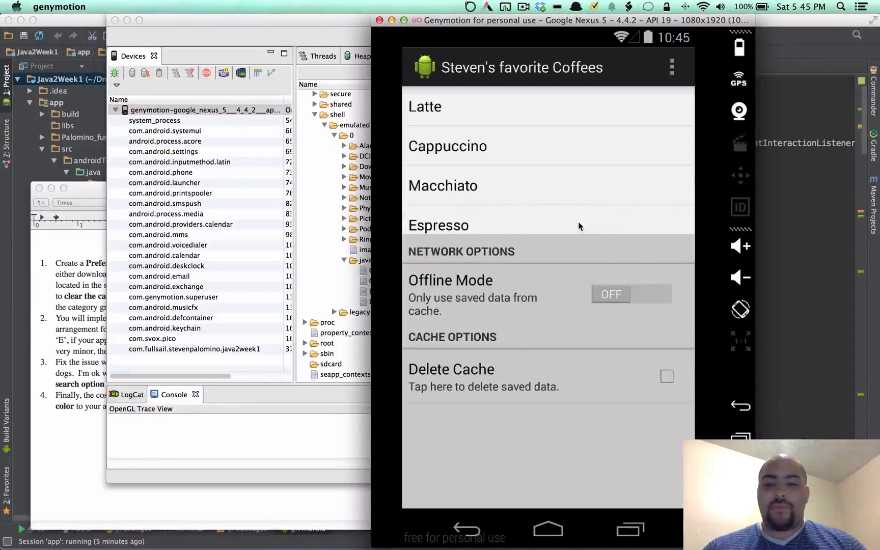
left_click(438, 225)
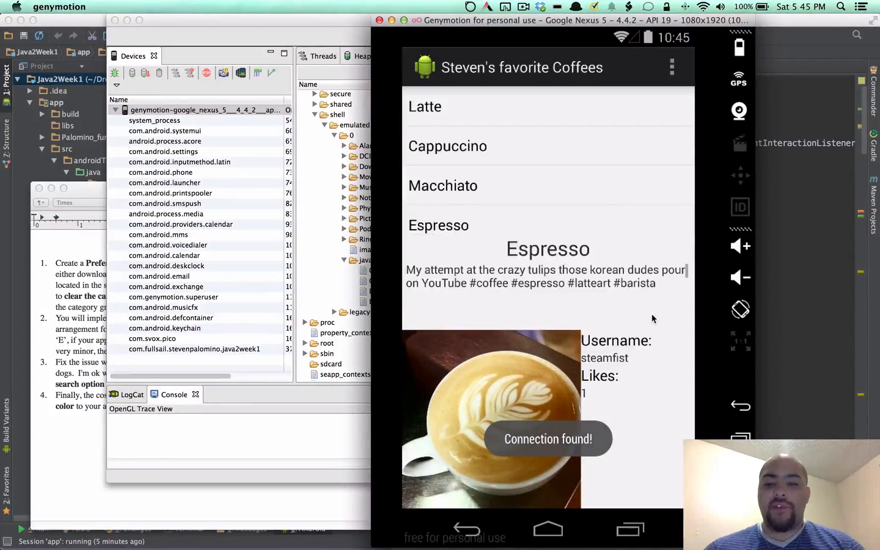
left_click(672, 67)
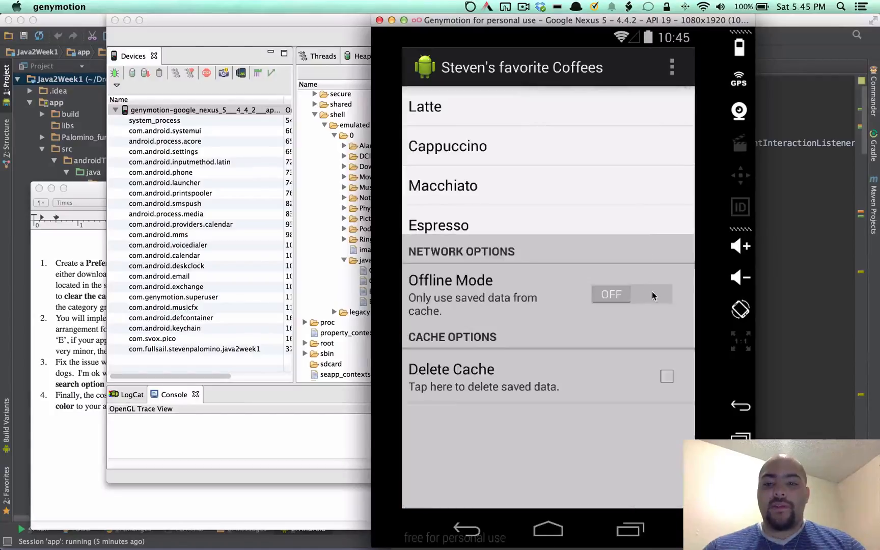
left_click(439, 225)
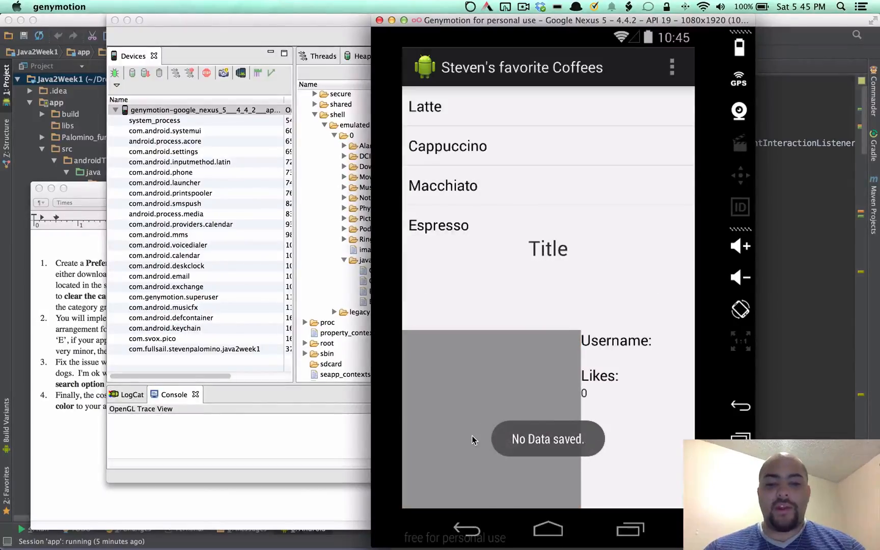
left_click(439, 225)
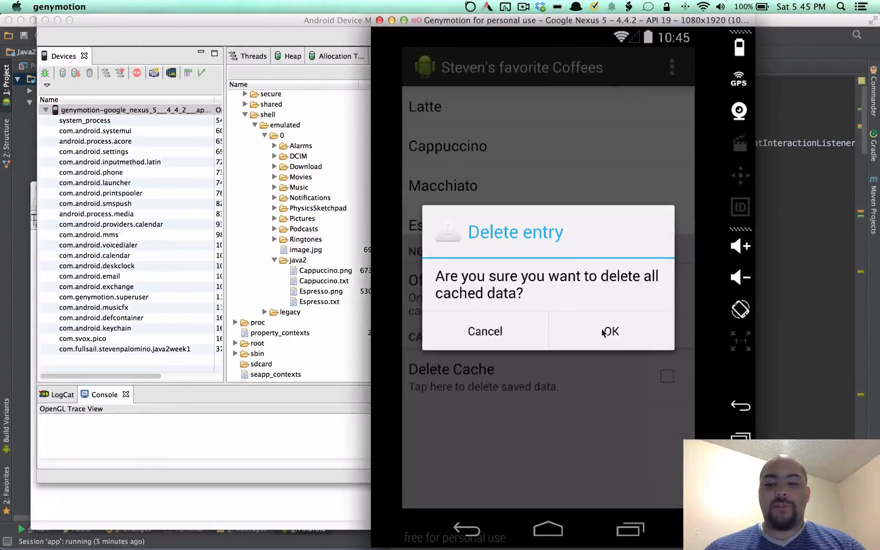
Confirm Delete Cache and inspect the cached files in the java2 folder.
left_click(610, 331)
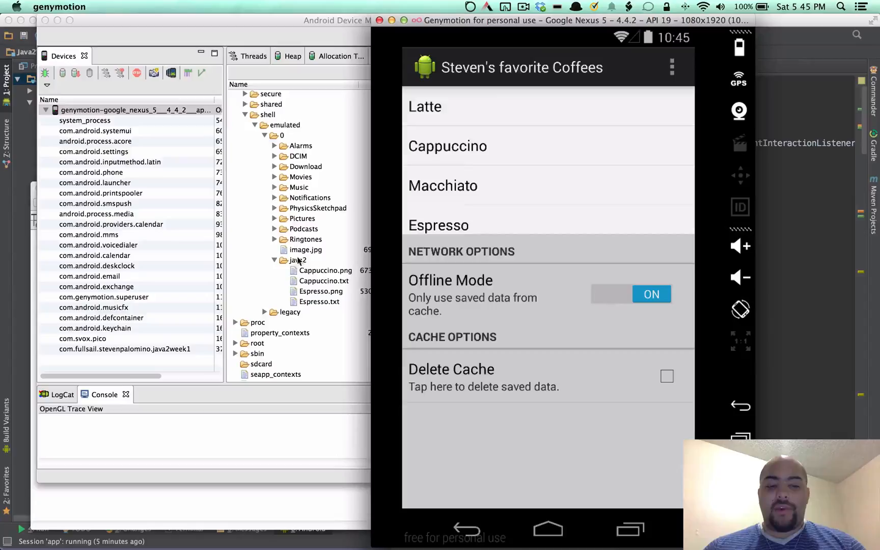
left_click(275, 260)
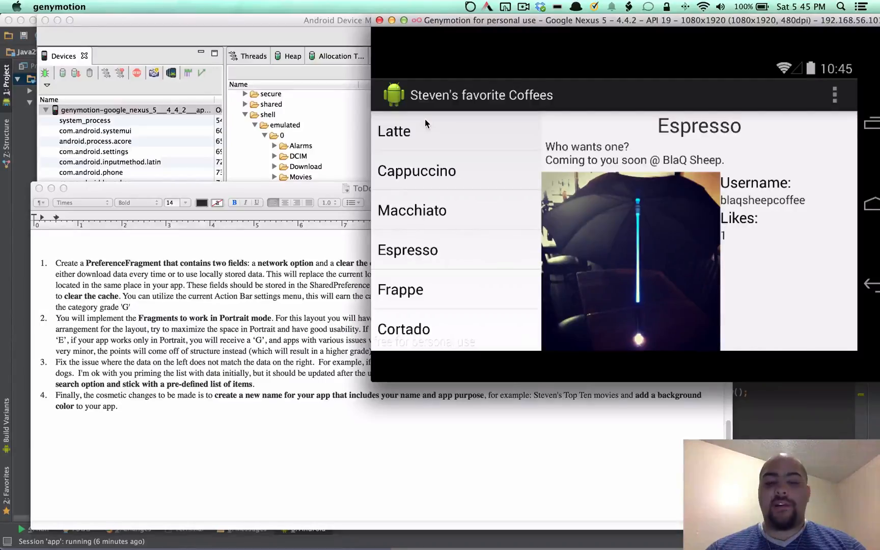
Show Network and Cache settings beside the coffee list in landscape, then switch to Android Studio.
scroll("down", 3)
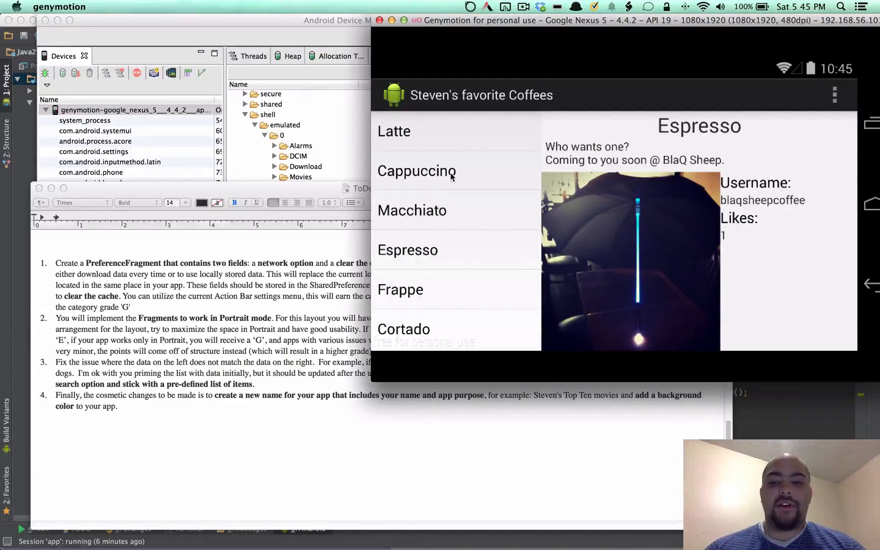
mouse_move(516, 133)
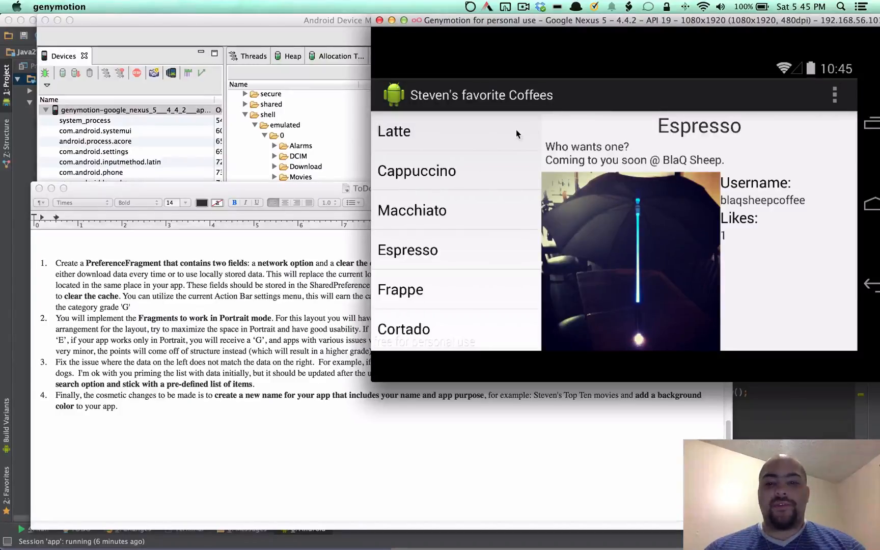
scroll("down", 3)
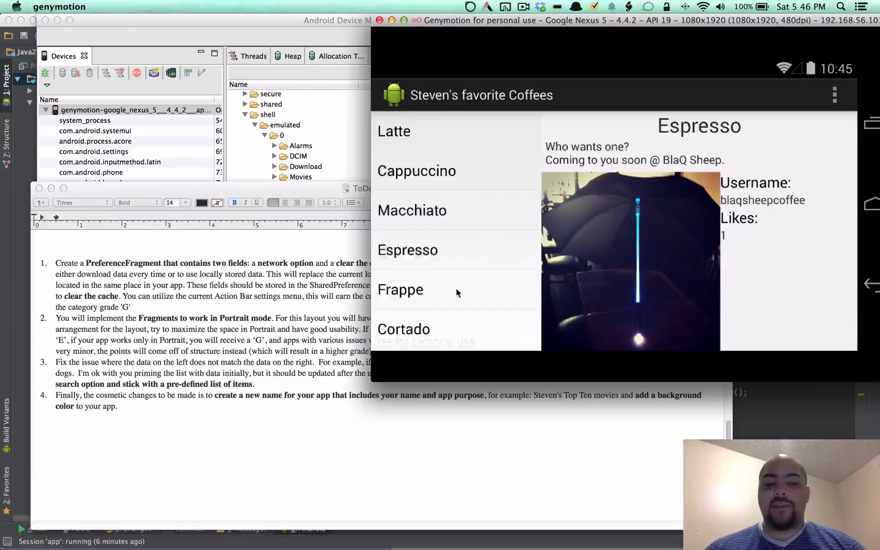
mouse_move(440, 272)
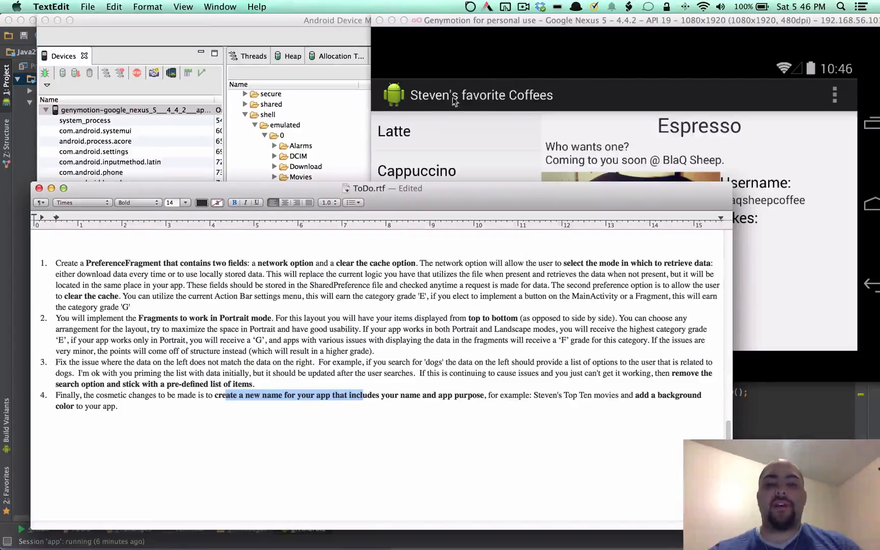
mouse_move(667, 502)
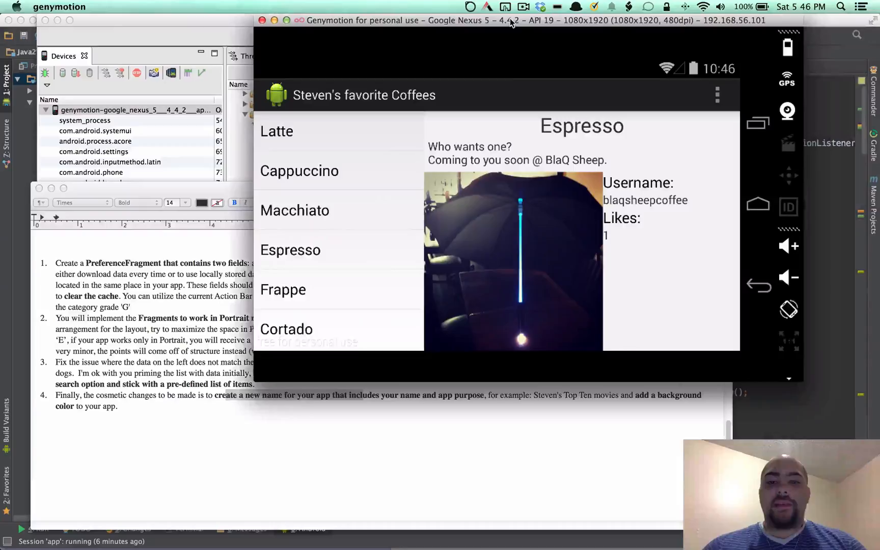
mouse_move(374, 184)
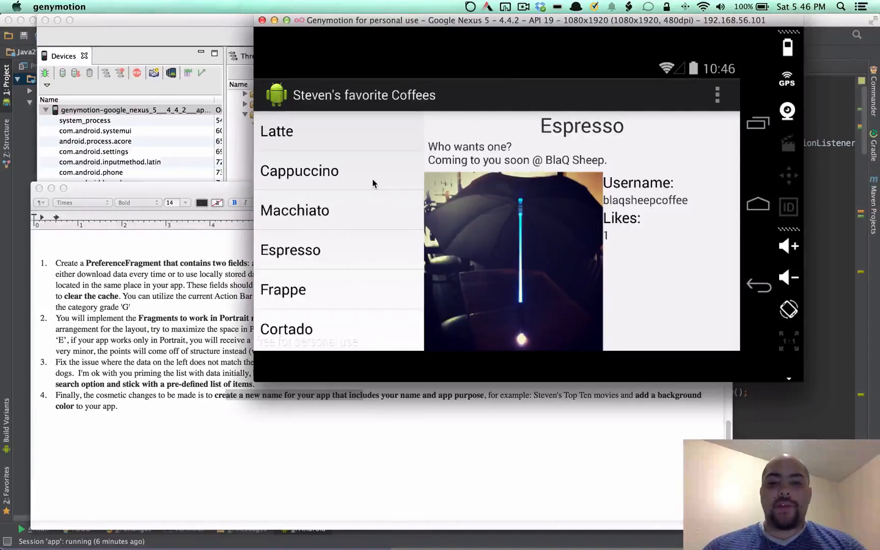
mouse_move(464, 137)
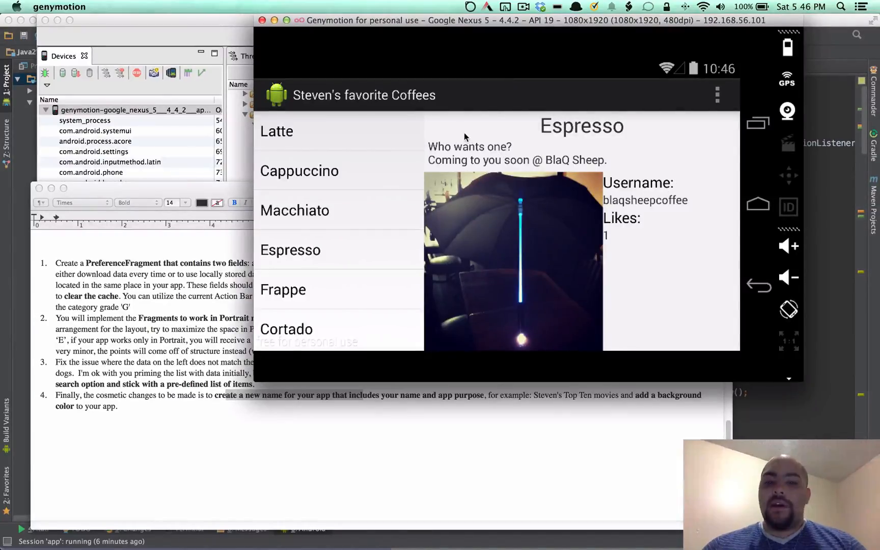
mouse_move(410, 149)
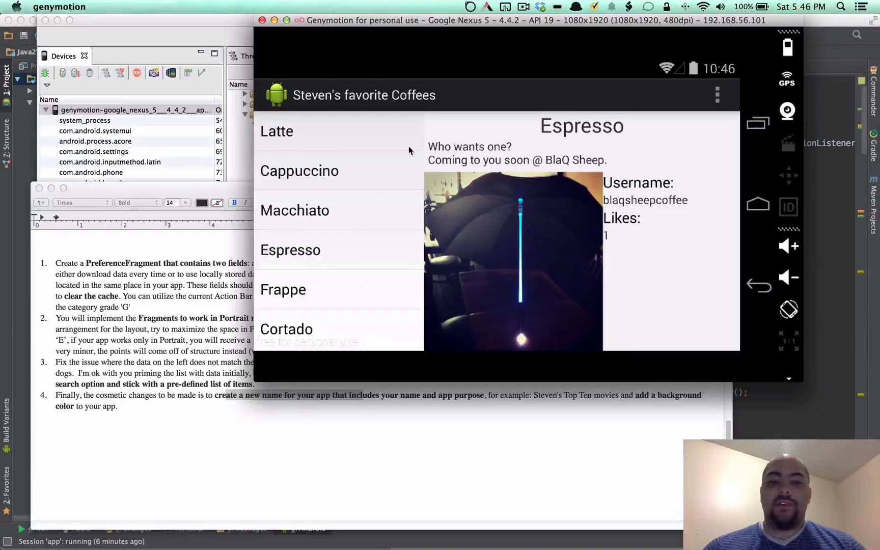
left_click(717, 94)
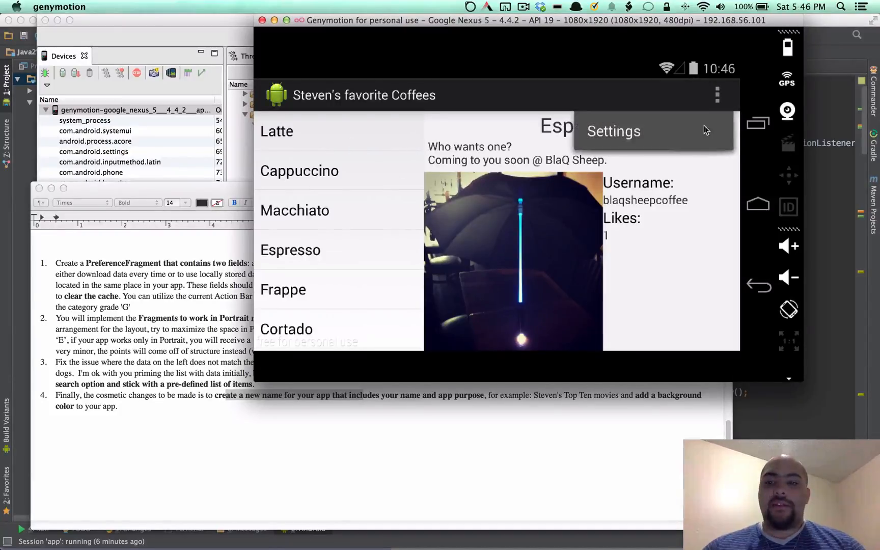
left_click(612, 130)
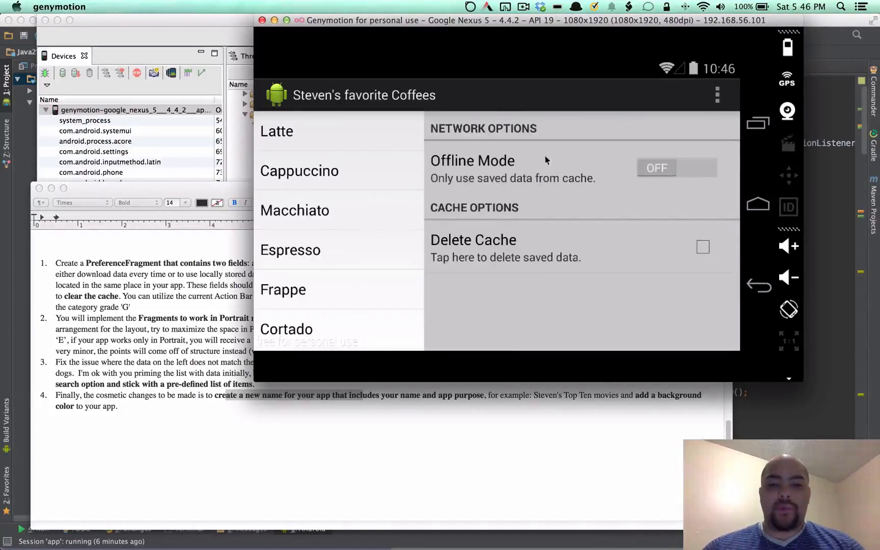
mouse_move(633, 202)
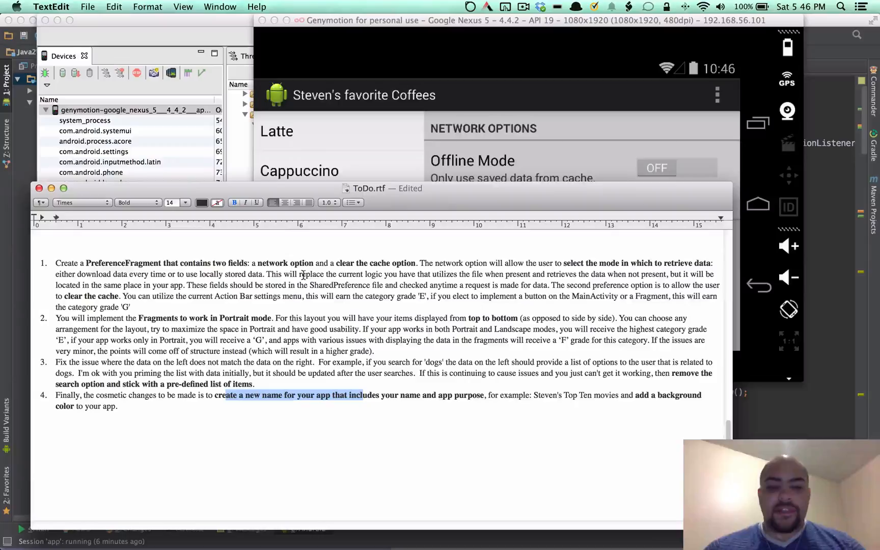
mouse_move(547, 230)
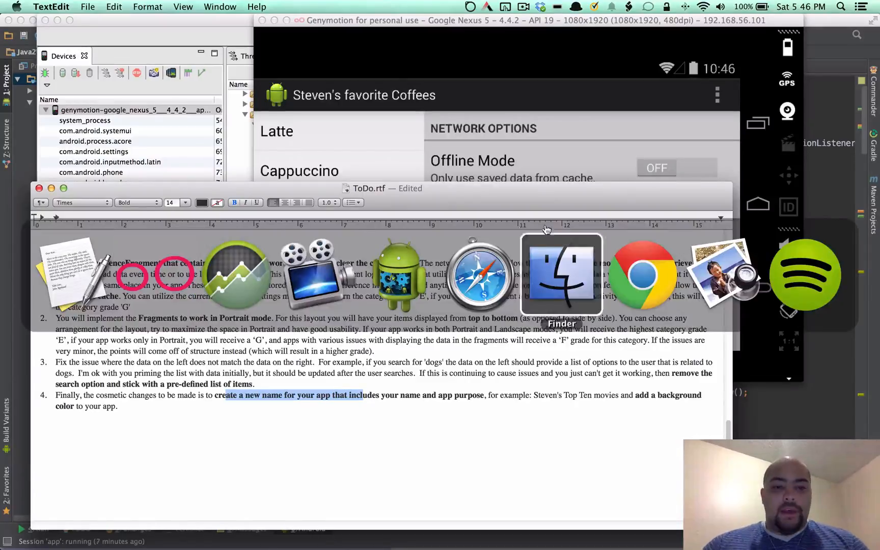
left_click(397, 275)
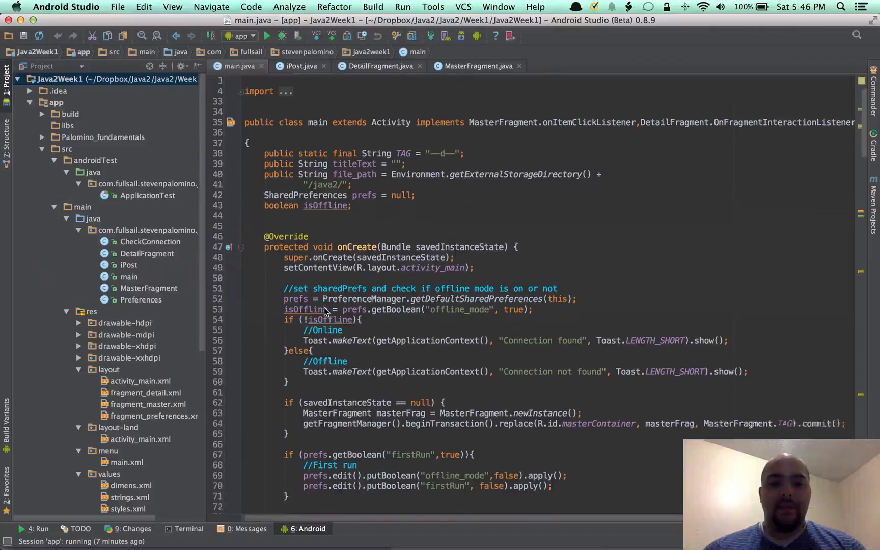
Scroll main.java to the list-item handler that rechecks offline mode on every press.
scroll("down", 3)
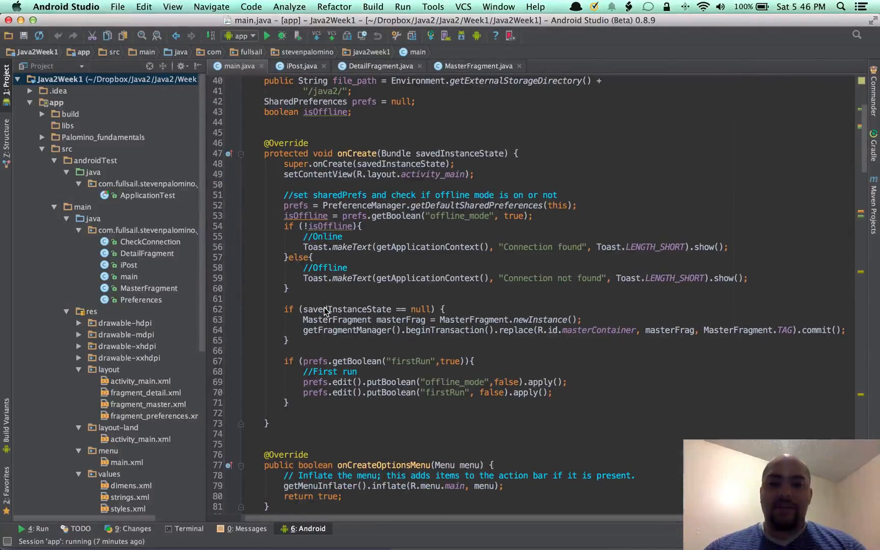
mouse_move(418, 219)
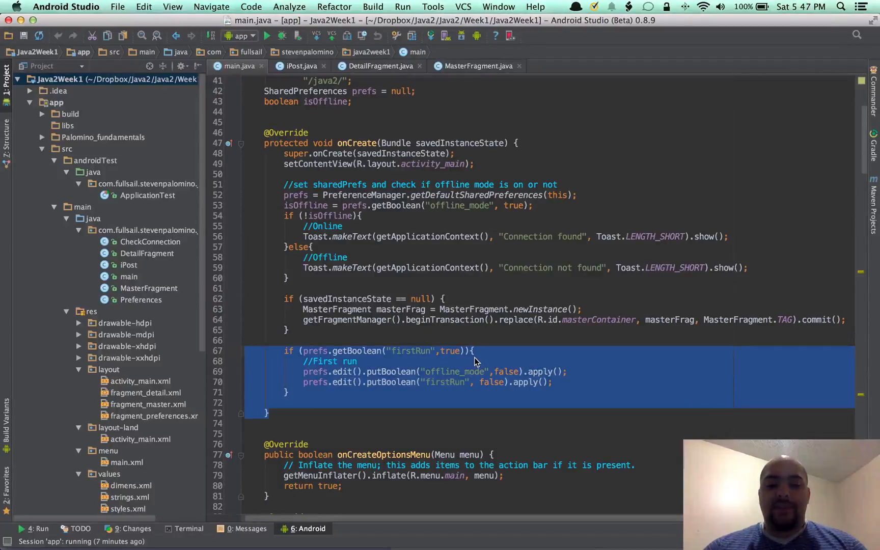
scroll("down", 3)
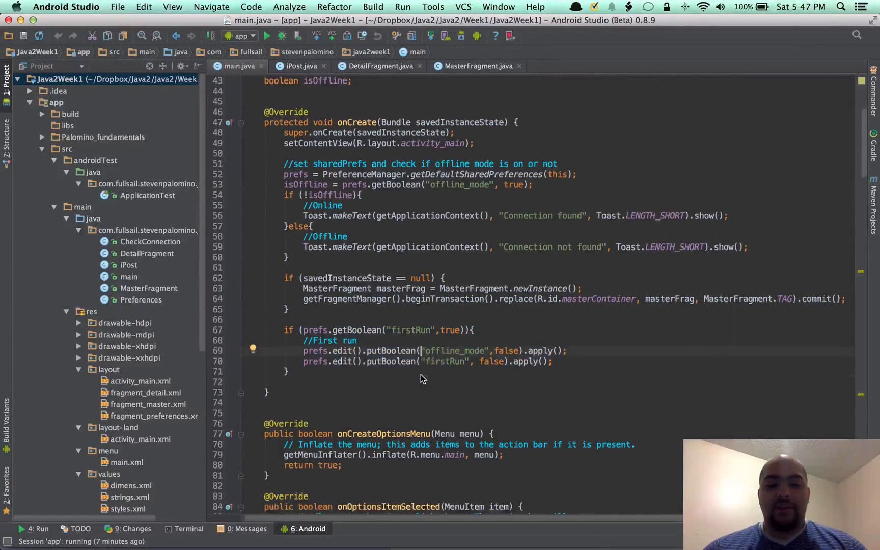
scroll("down", 3)
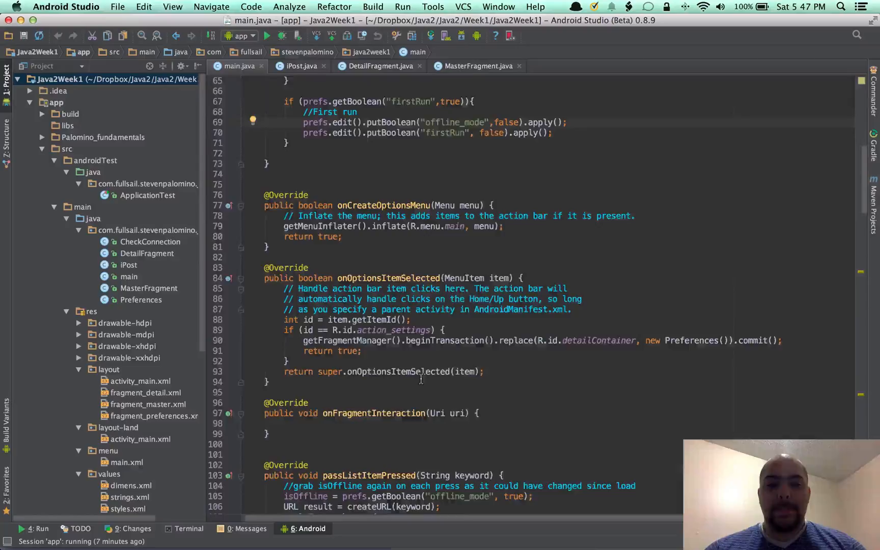
scroll("down", 3)
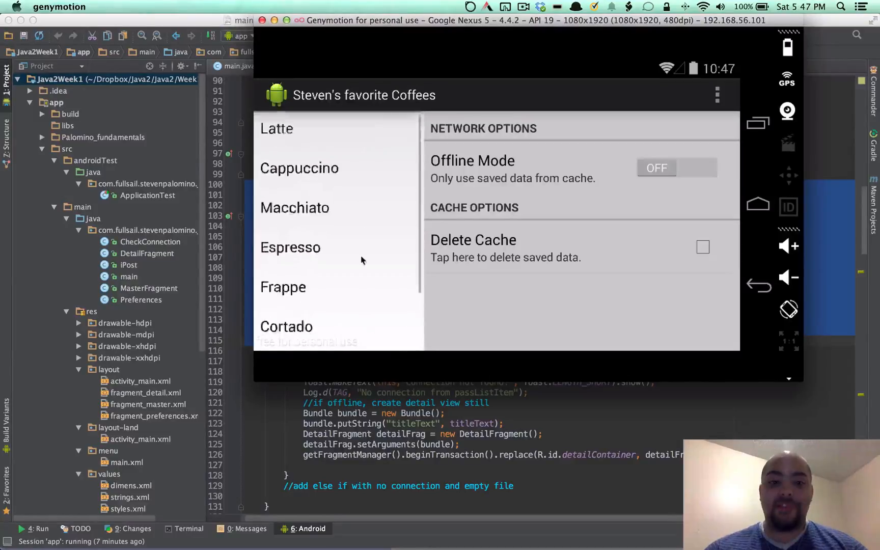
scroll("down", 3)
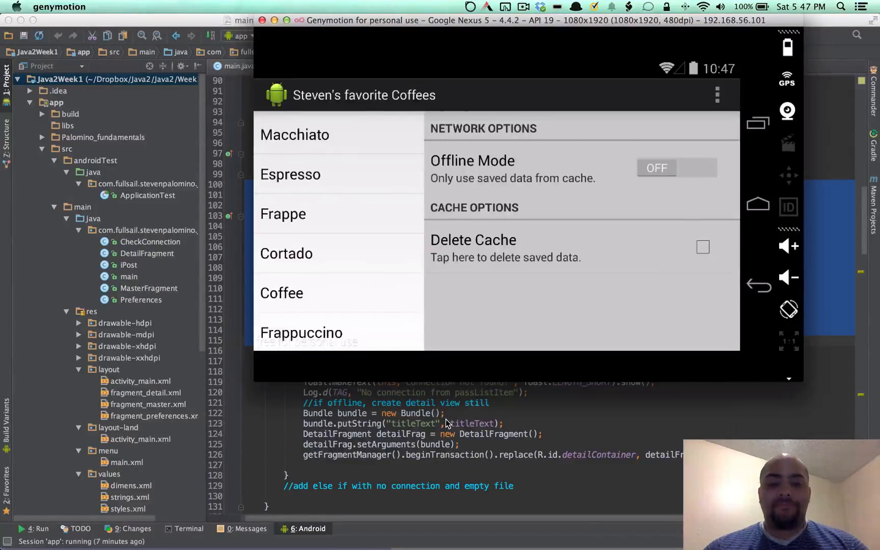
left_click(450, 224)
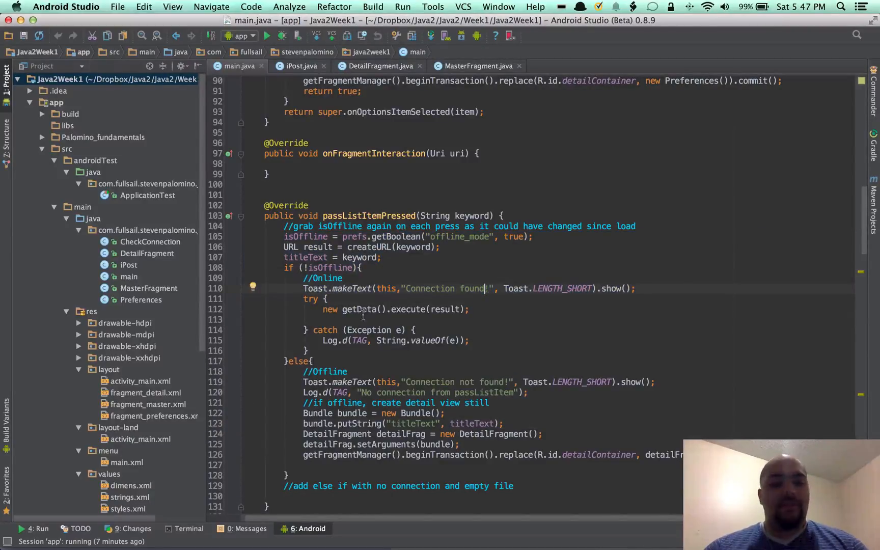
Read main.java's getData image-saving and post-execute code, then open DetailFragment.java.
scroll("down", 3)
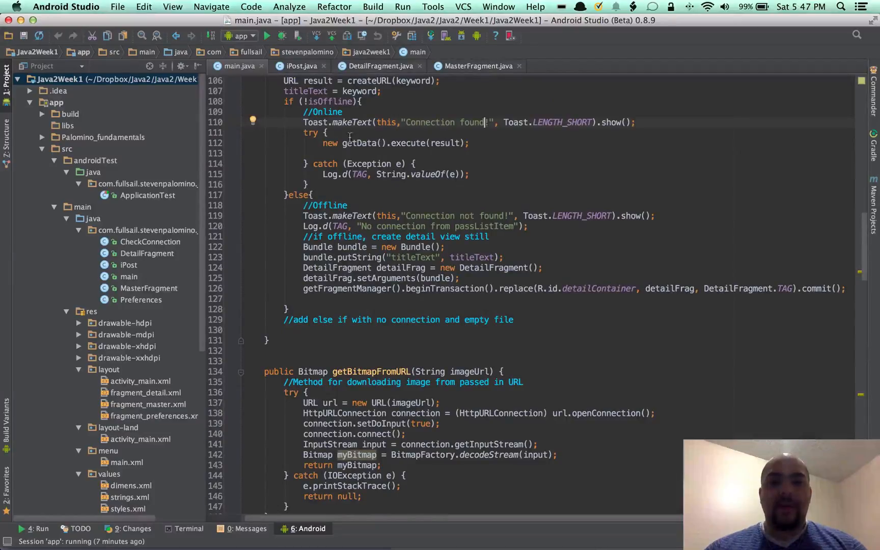
scroll("down", 3)
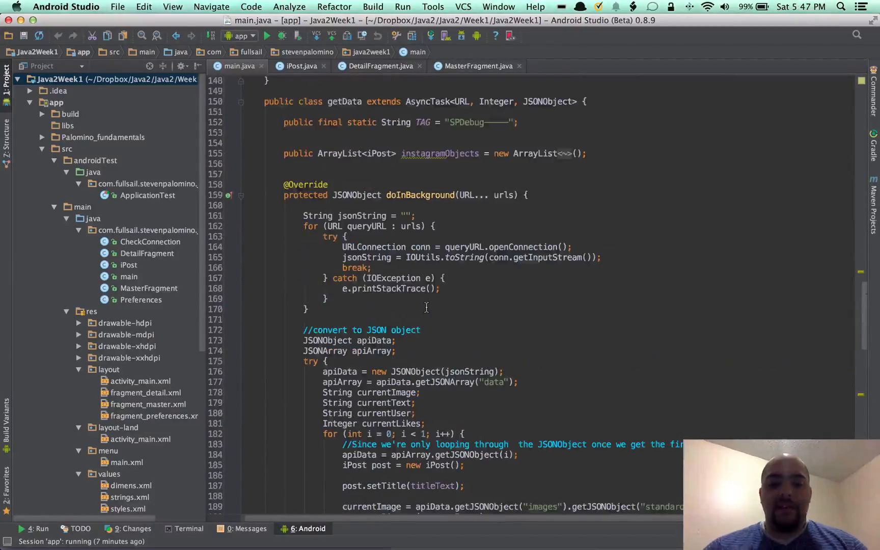
scroll("down", 3)
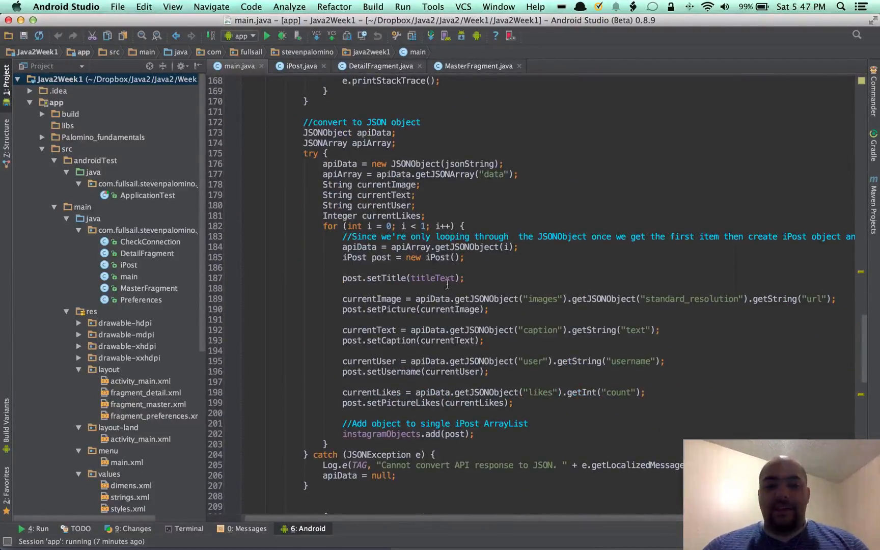
mouse_move(587, 313)
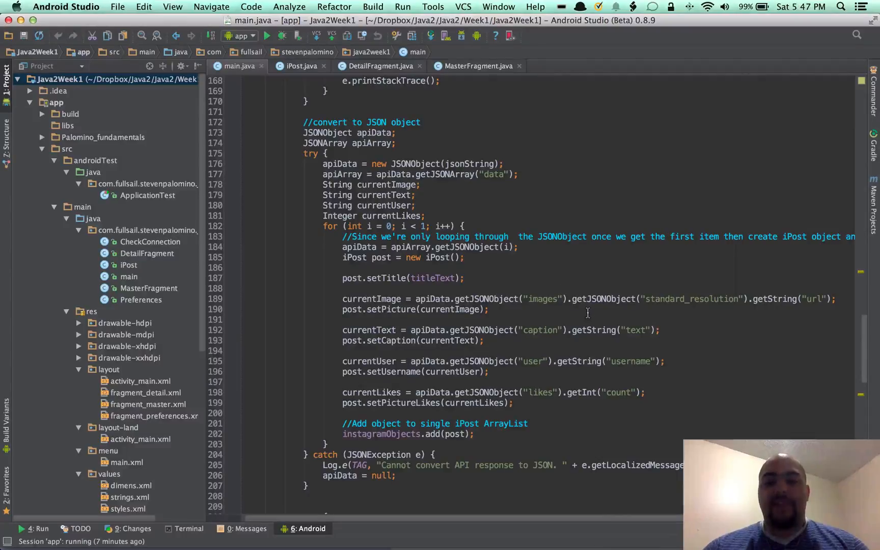
mouse_move(561, 281)
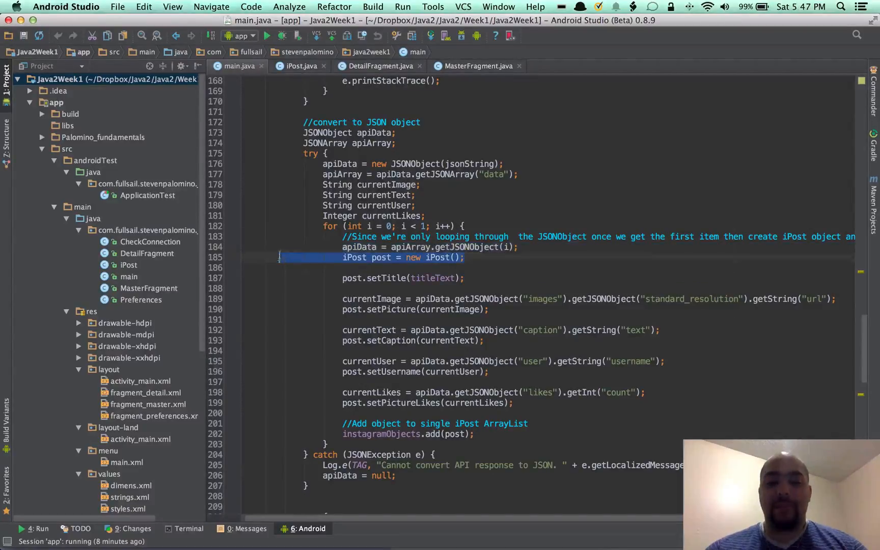
scroll("down", 3)
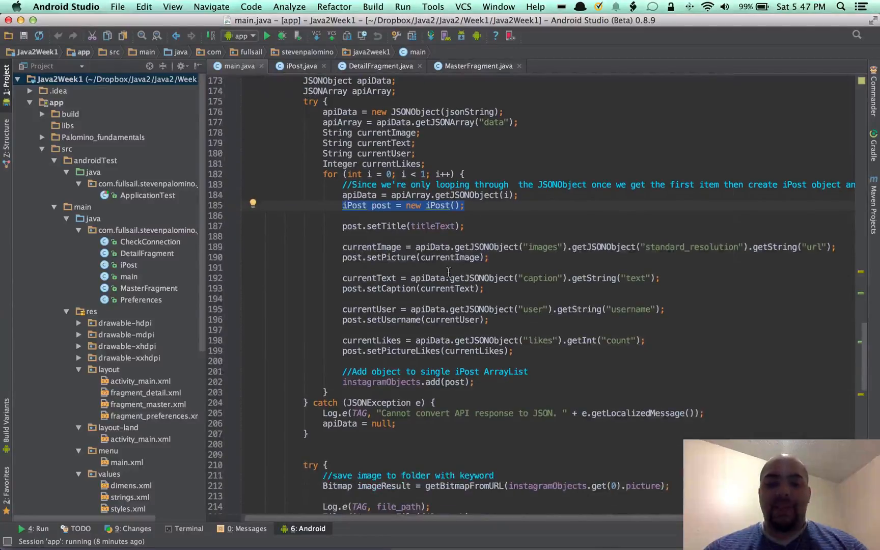
scroll("down", 3)
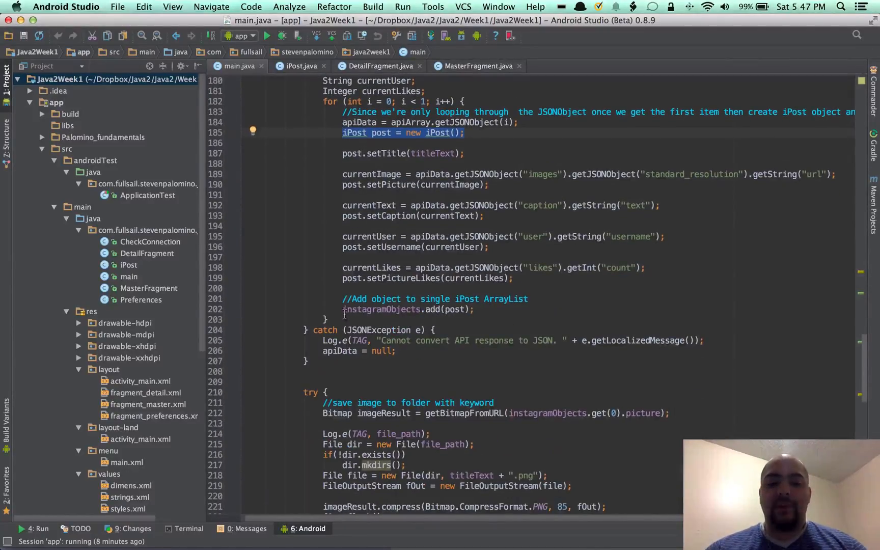
scroll("down", 3)
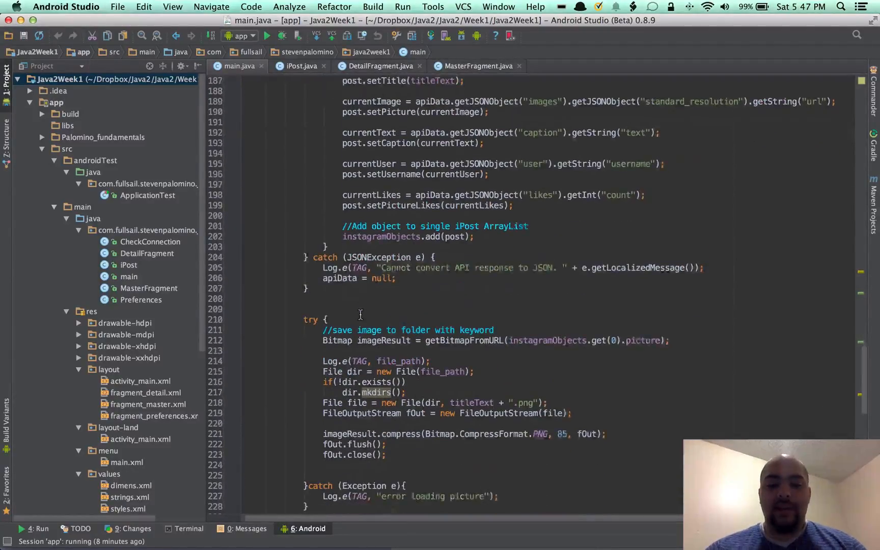
scroll("down", 3)
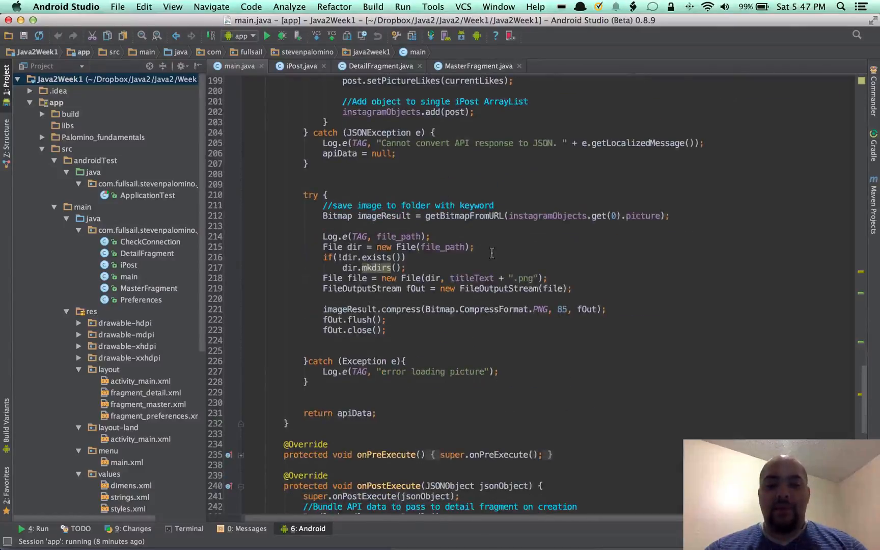
scroll("down", 3)
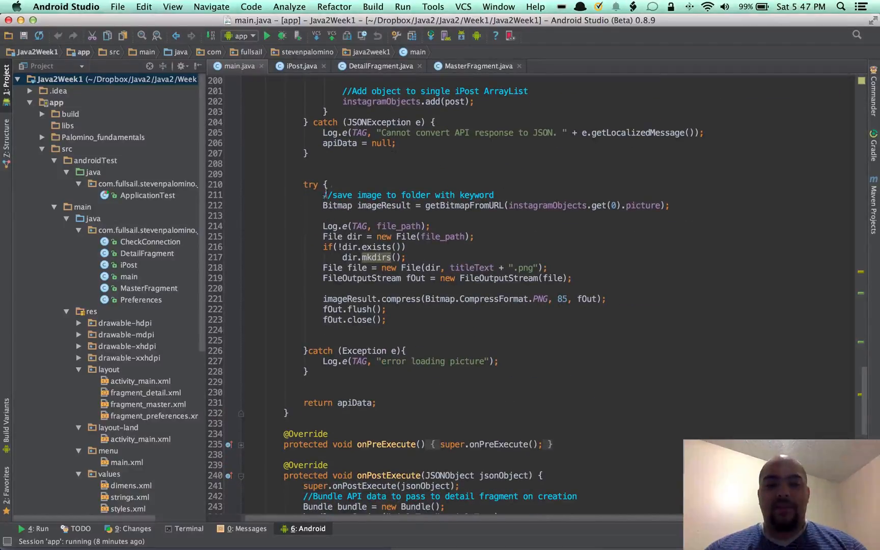
scroll("down", 3)
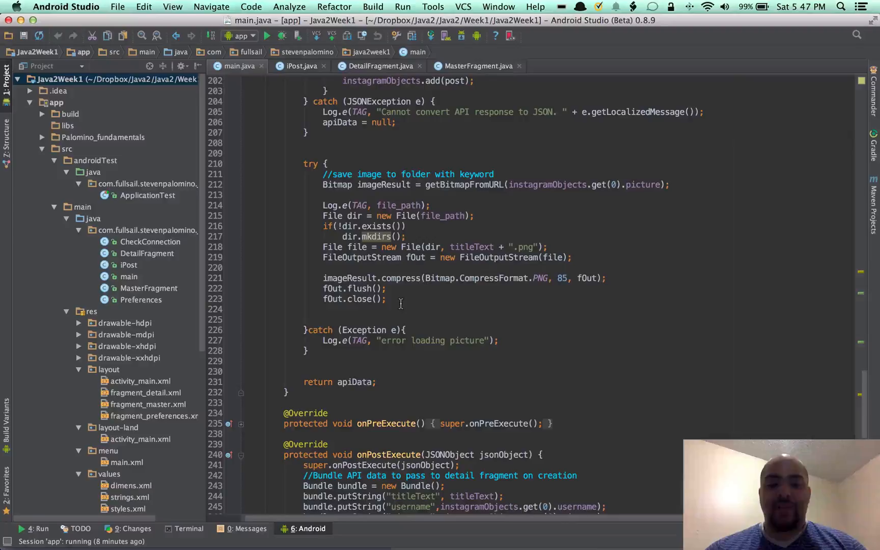
scroll("down", 3)
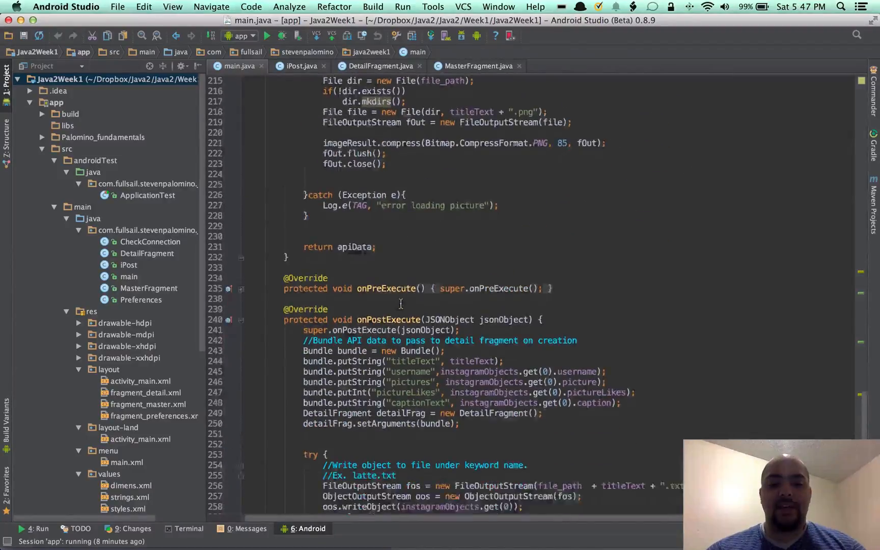
scroll("down", 3)
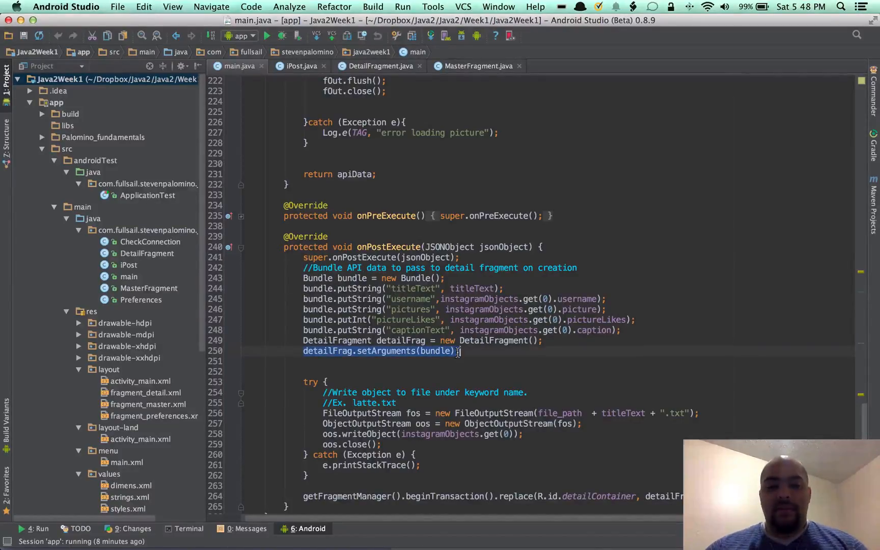
scroll("down", 3)
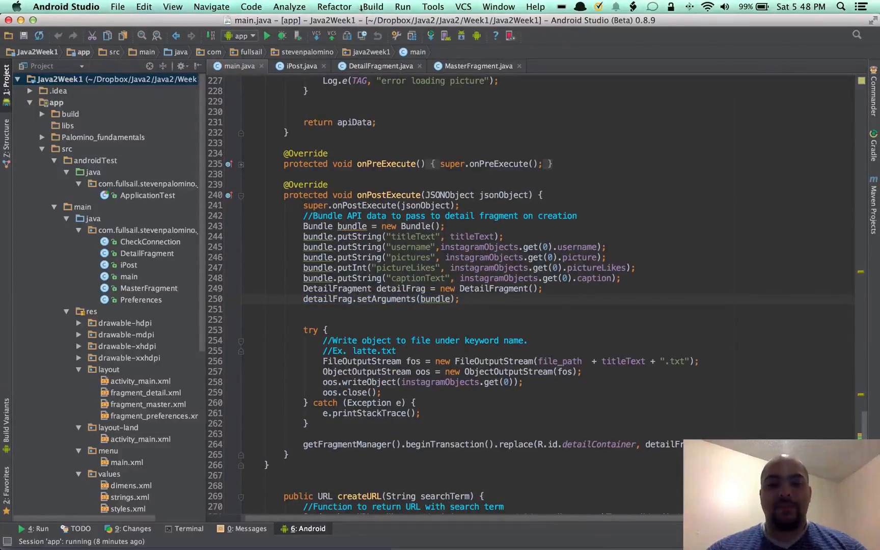
left_click(380, 66)
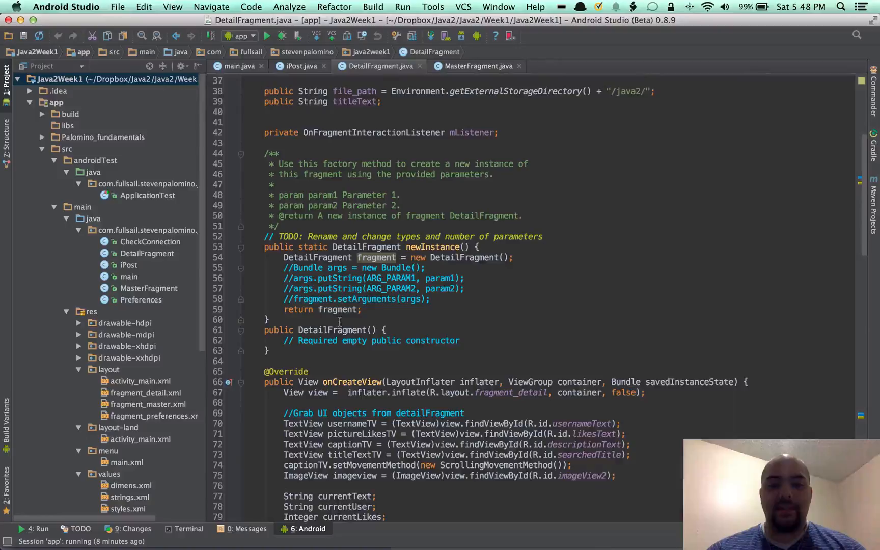
Review DetailFragment's offline and online loading code, then open fragment_detail.xml.
scroll("down", 3)
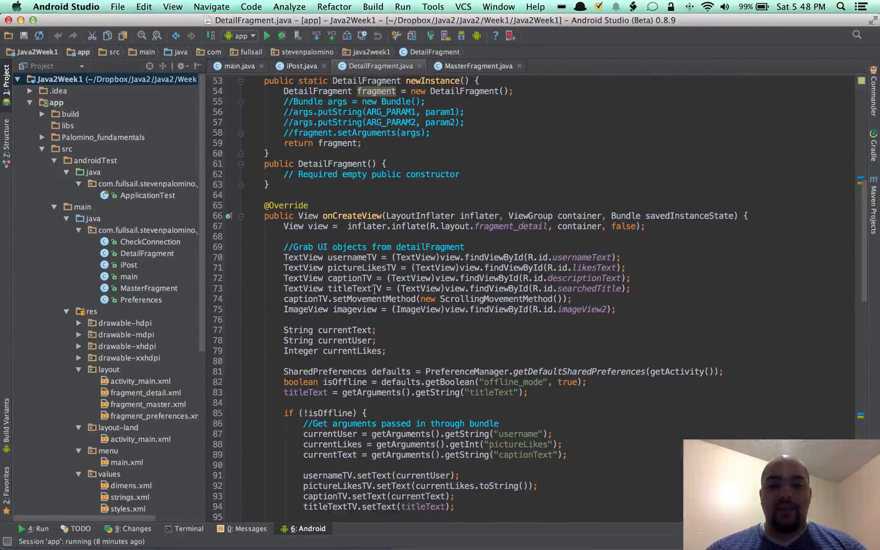
scroll("down", 3)
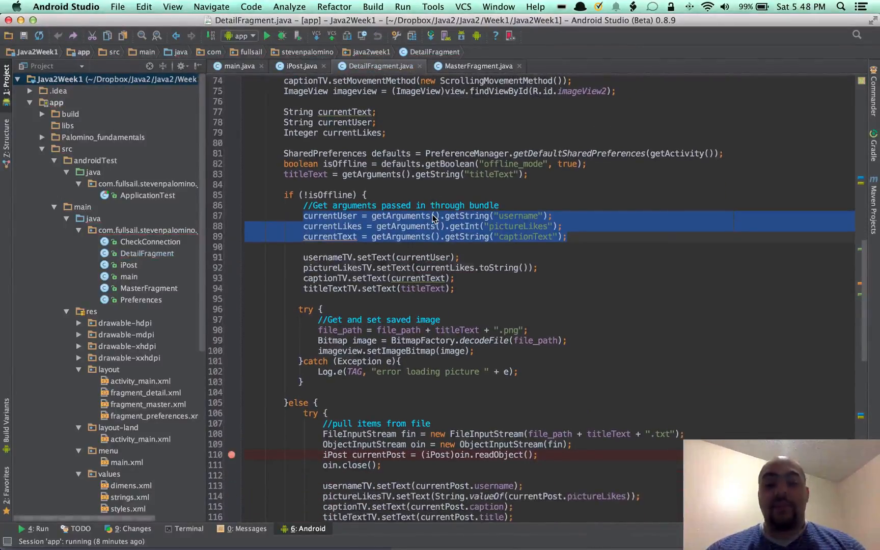
scroll("down", 3)
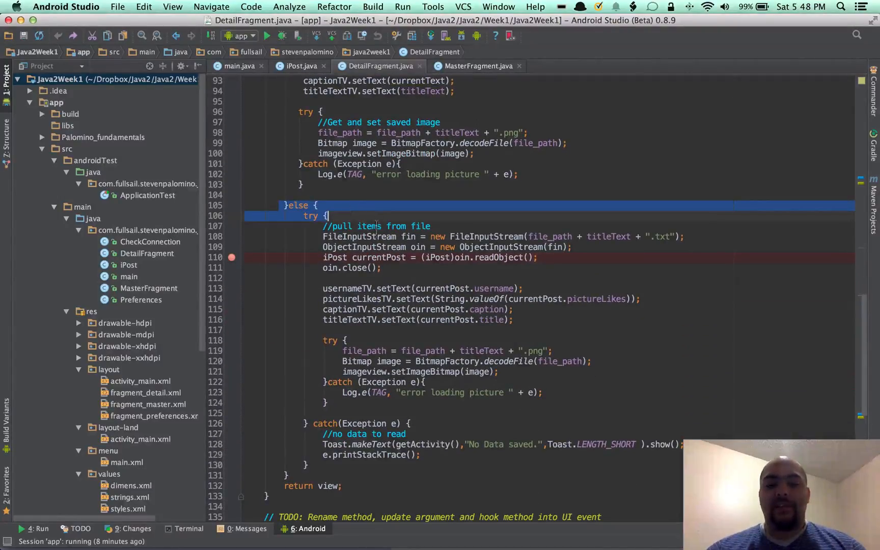
scroll("down", 3)
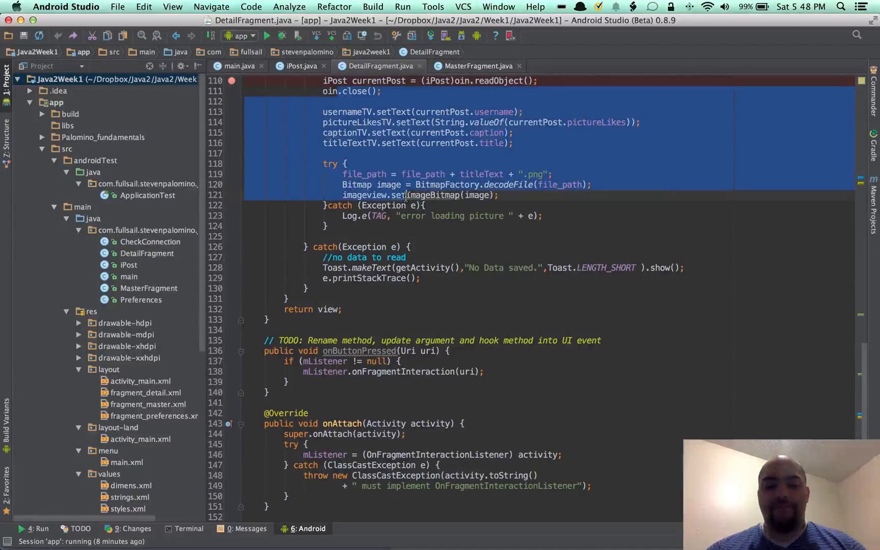
scroll("down", 3)
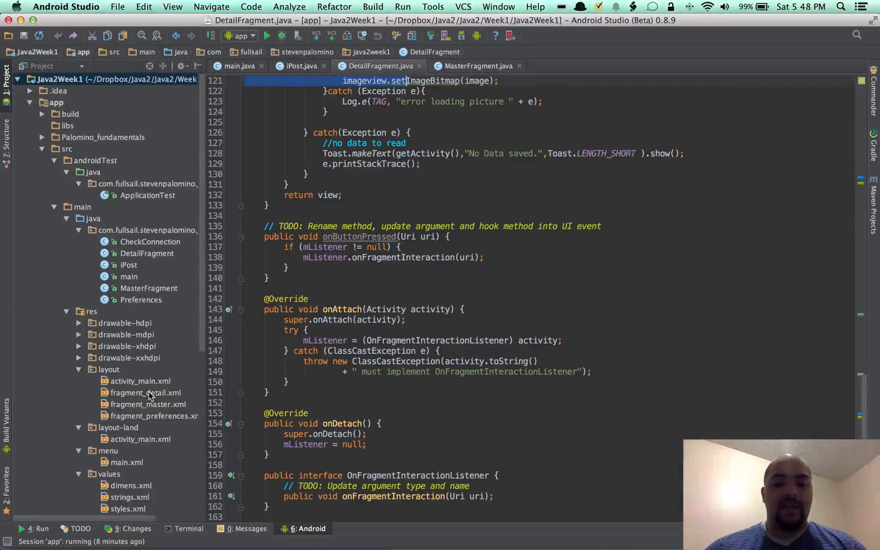
left_click(146, 392)
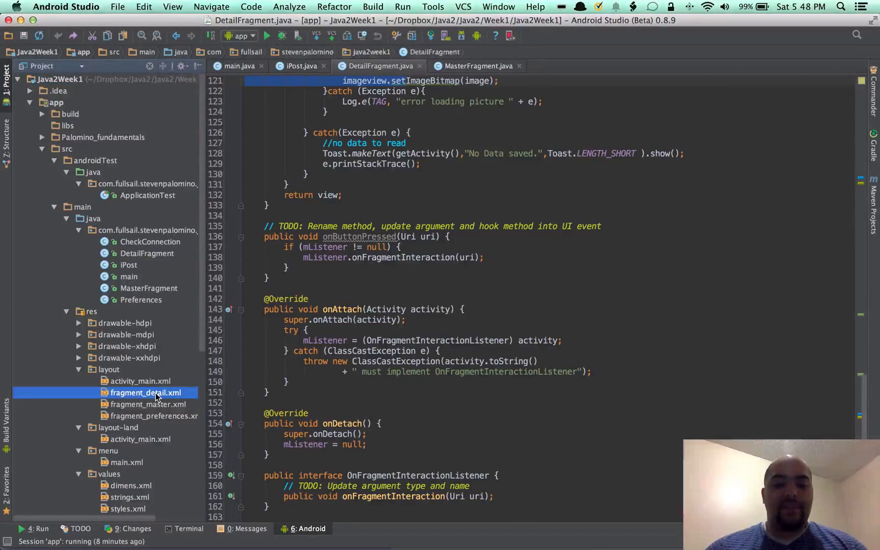
double_click(147, 392)
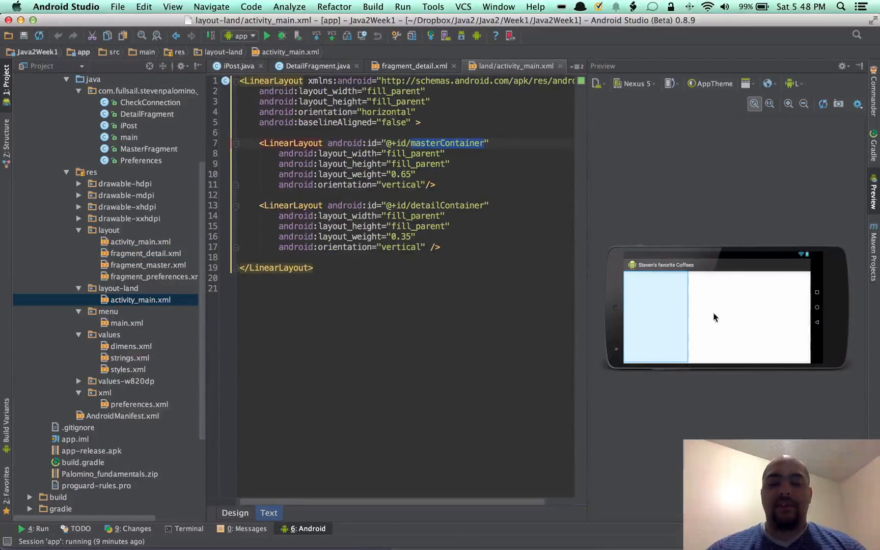
mouse_move(664, 320)
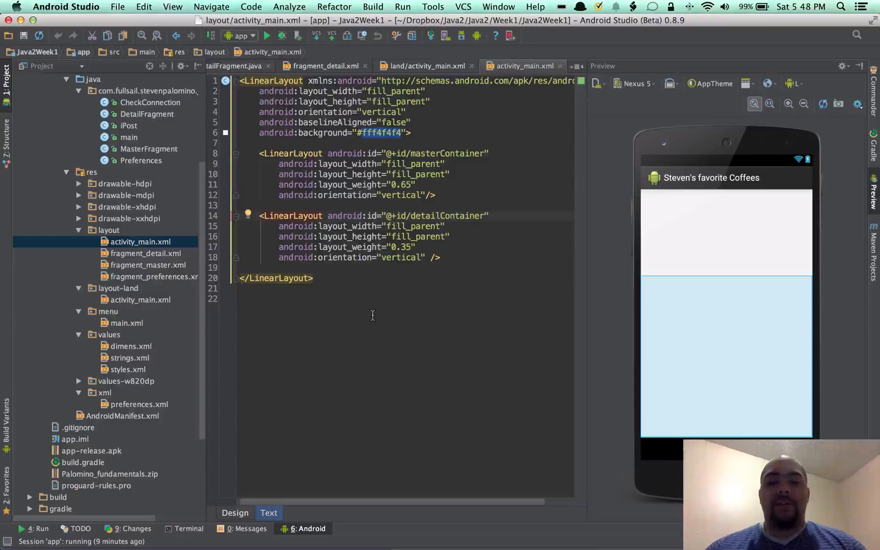
mouse_move(319, 373)
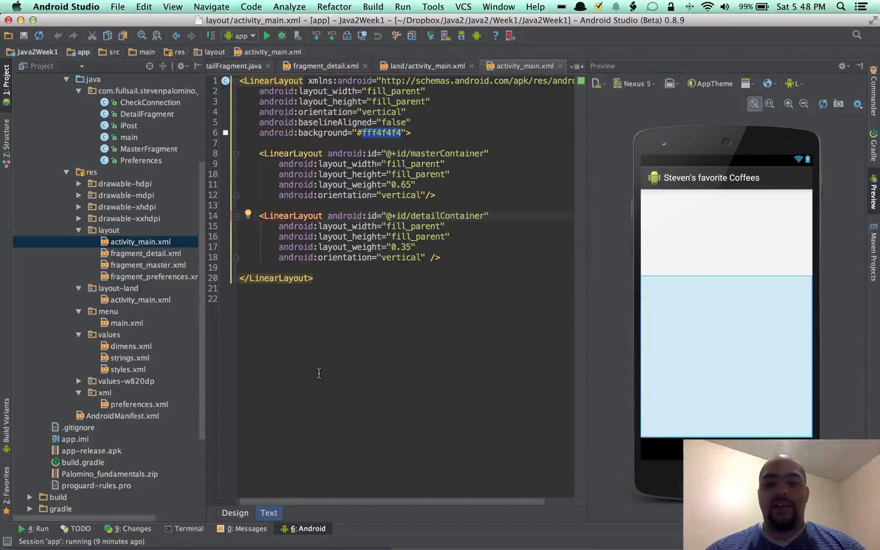
mouse_move(436, 335)
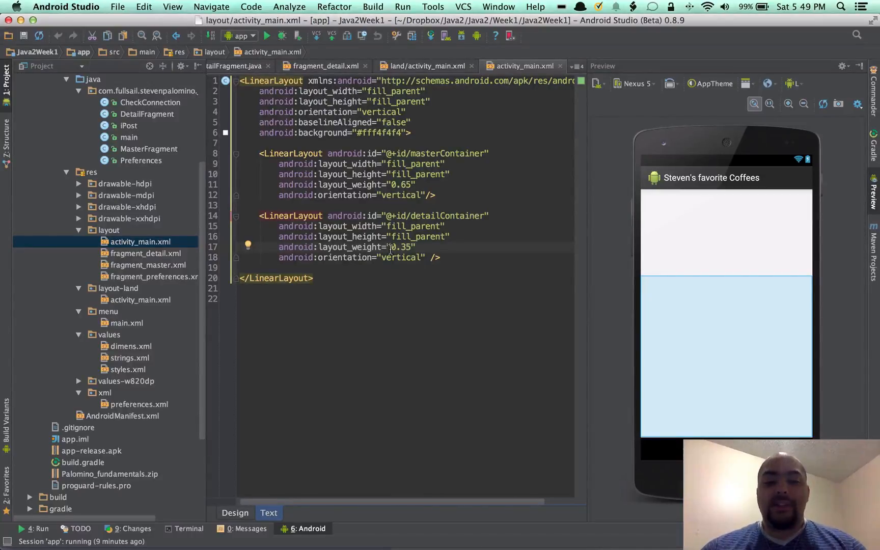
Check portrait activity_main.xml's 0.65 master over 0.35 detail container weights.
left_click(426, 257)
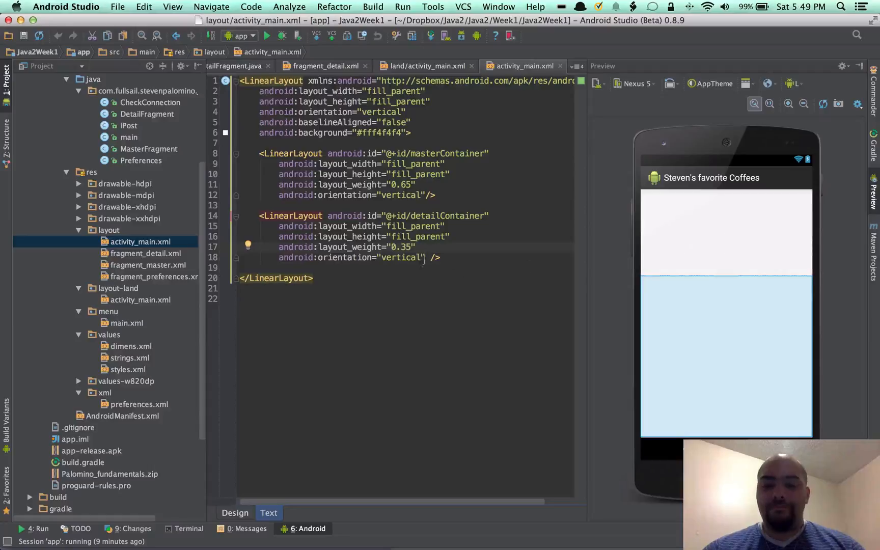